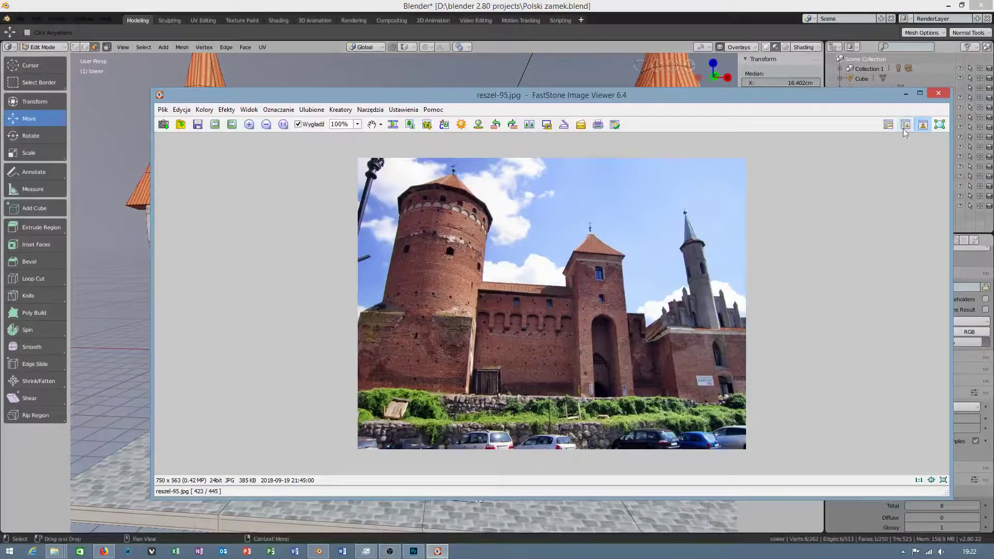
Step: Close the reszel-95.jpg reference photo and return to the Blender castle scene
click(938, 93)
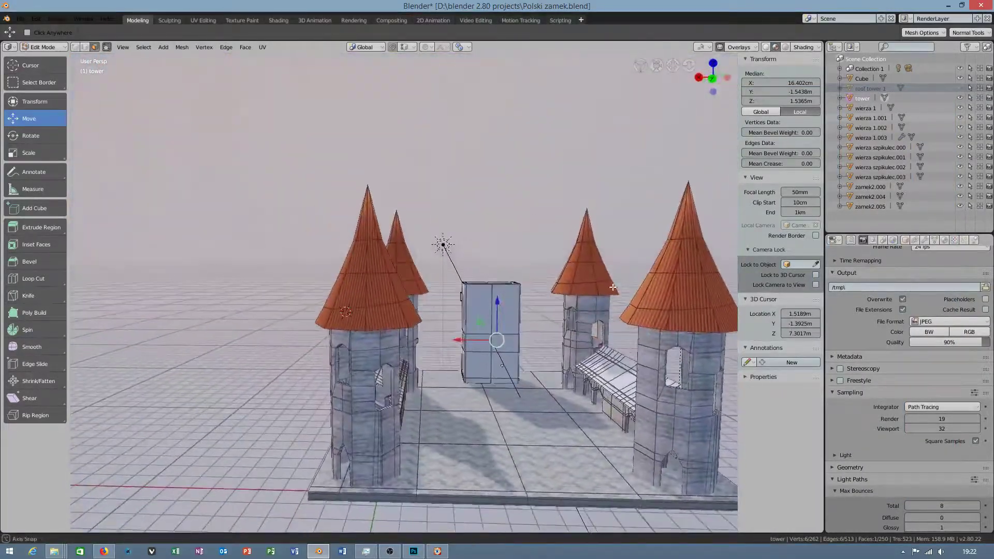
click(43, 47)
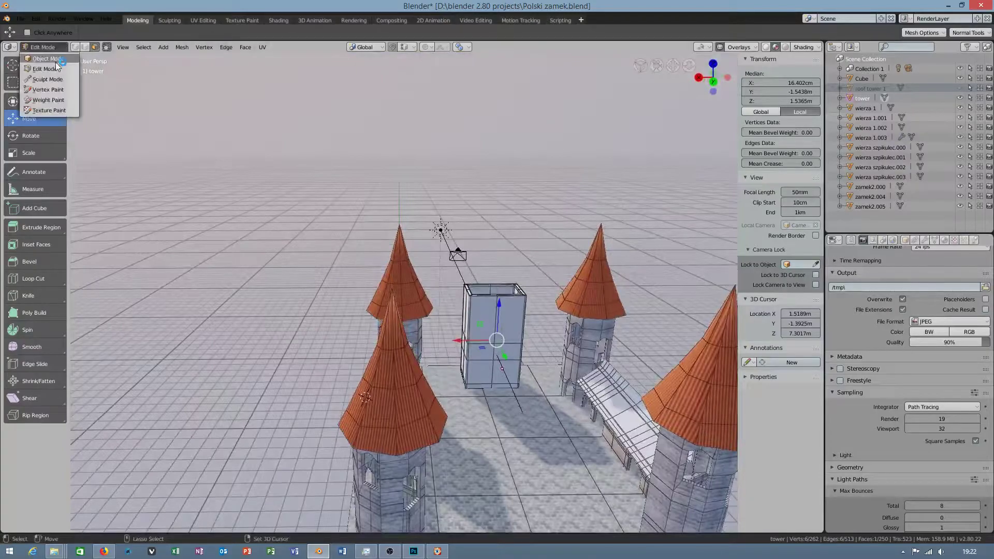
Step: Switch to Object Mode and select the plain rectangular 'tower' block
click(45, 58)
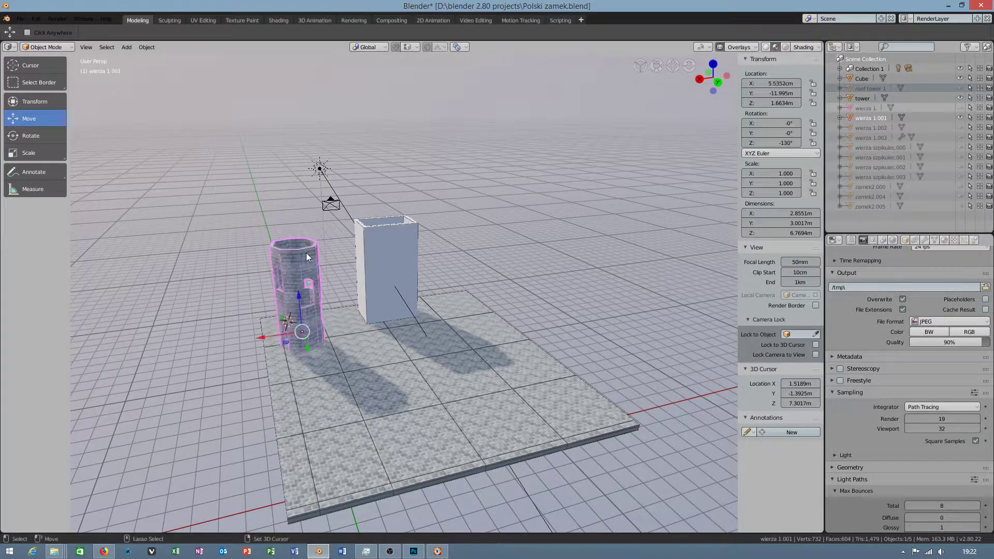
click(386, 272)
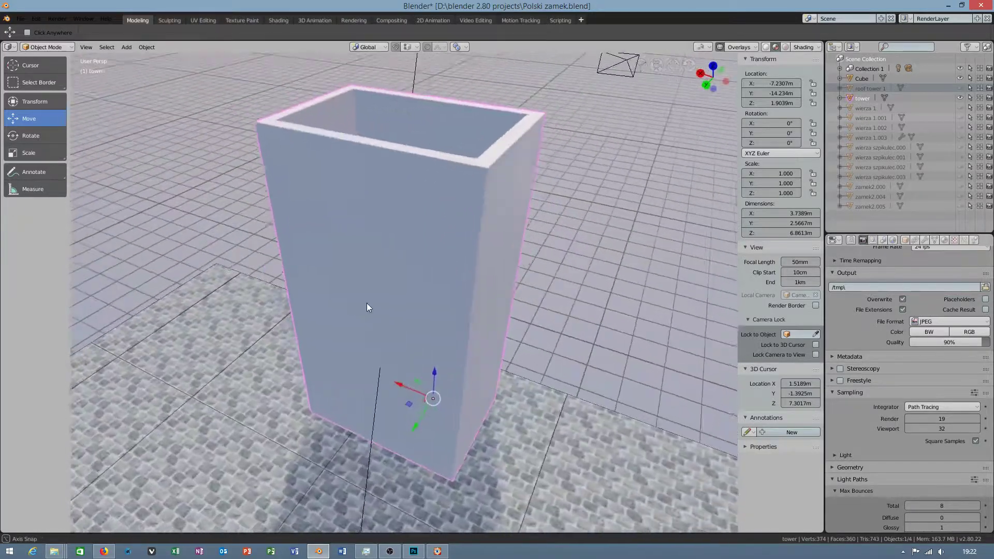
Step: Enter Edit Mode on the tower and orbit to face its wall
key(g)
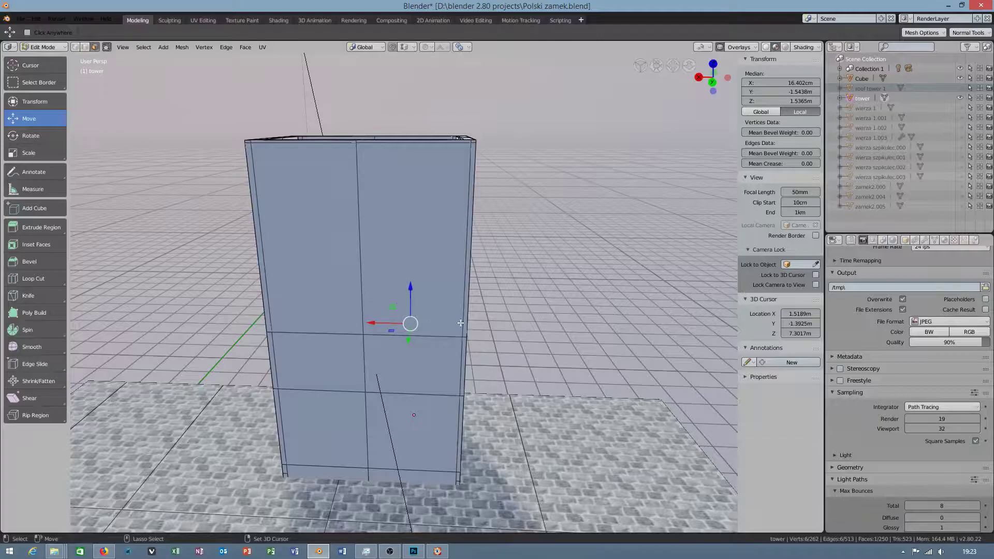
mouse_move(430, 317)
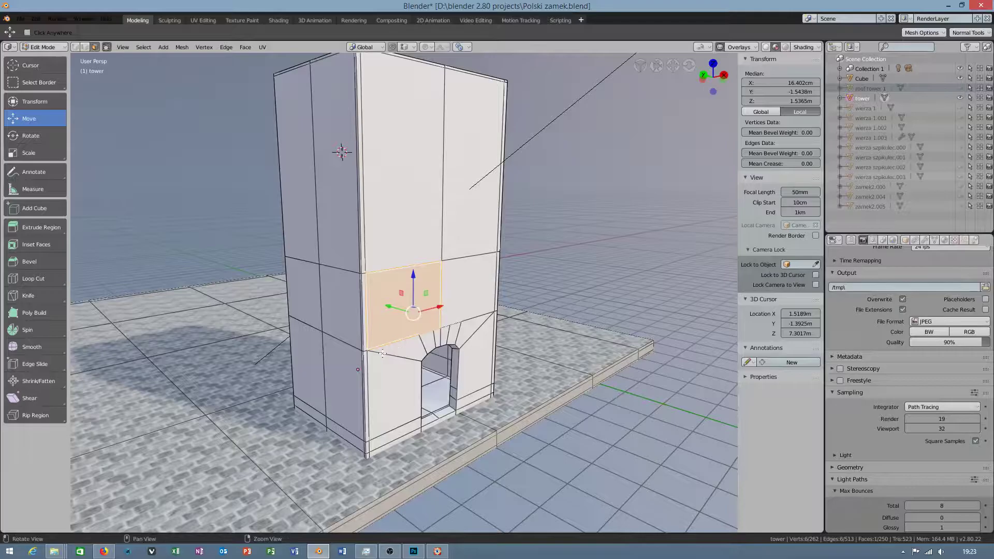
drag(380, 254, 367, 305)
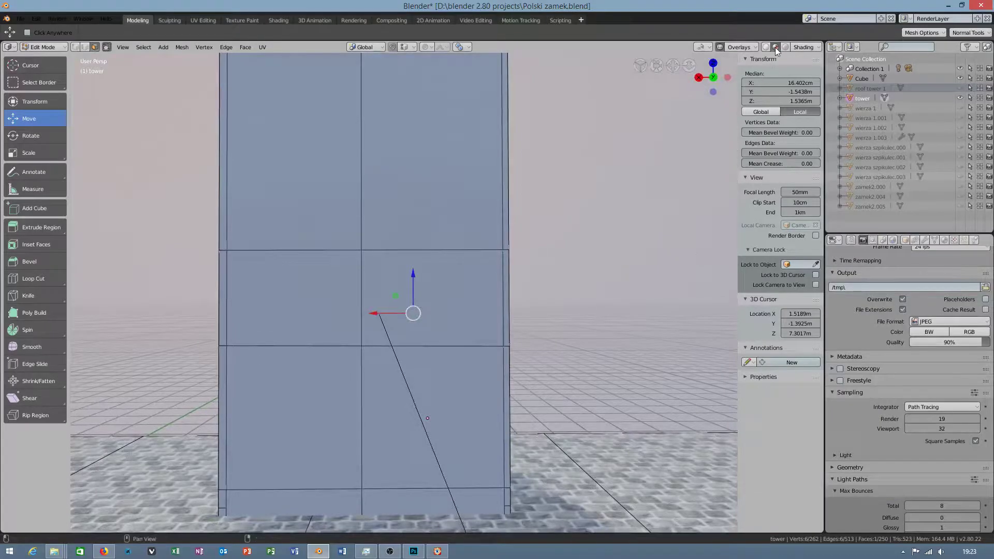
mouse_move(775, 46)
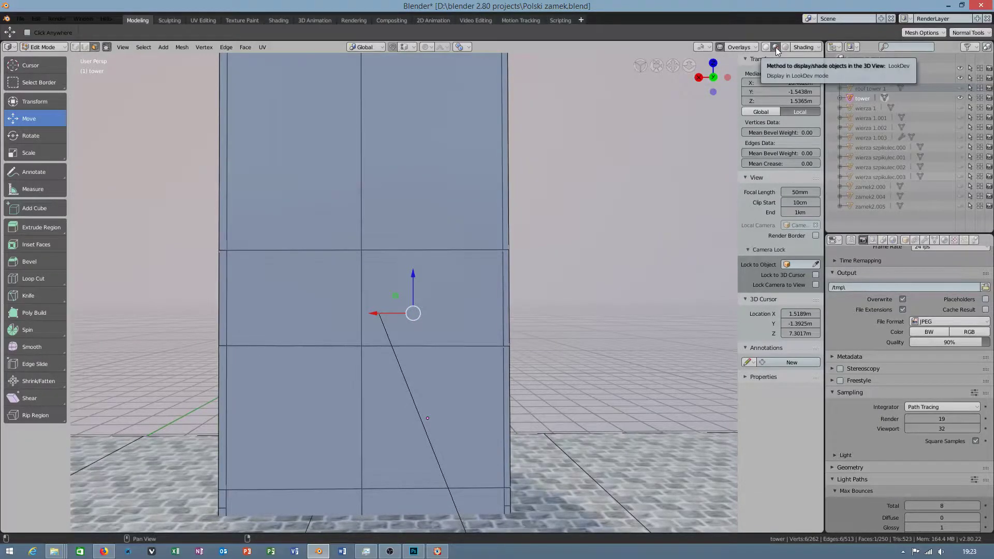
Step: Show the tower in solid shading with X-Ray enabled and check the Overlays settings
click(775, 47)
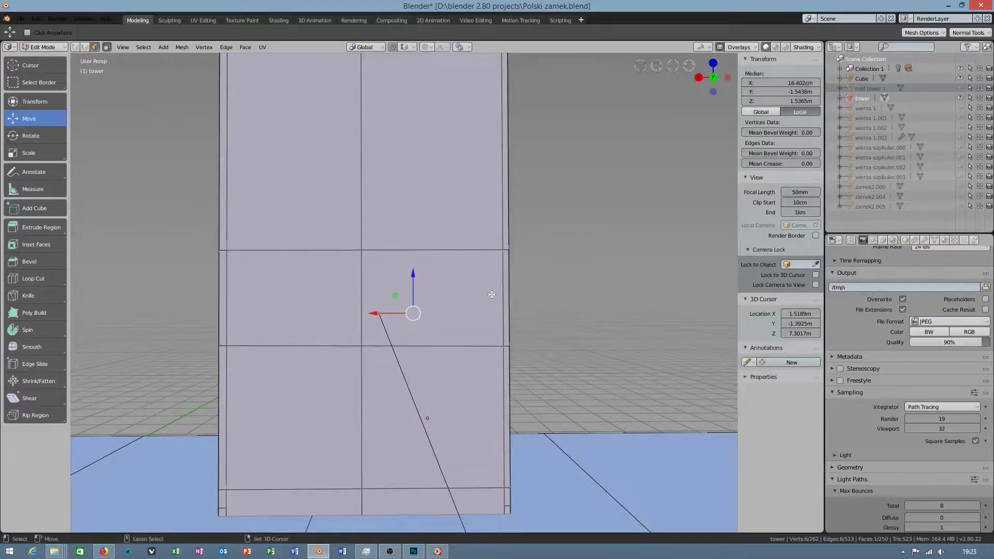
click(804, 47)
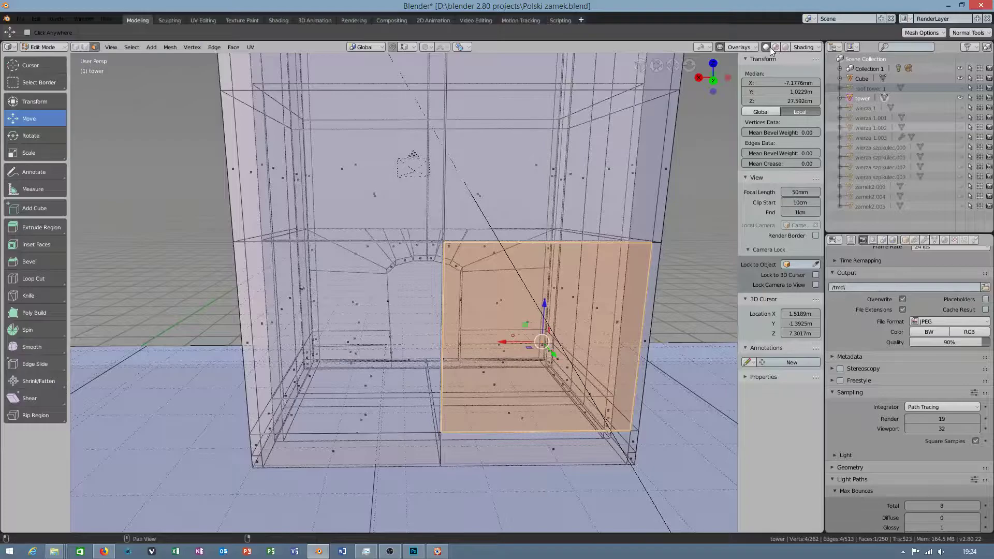
click(755, 47)
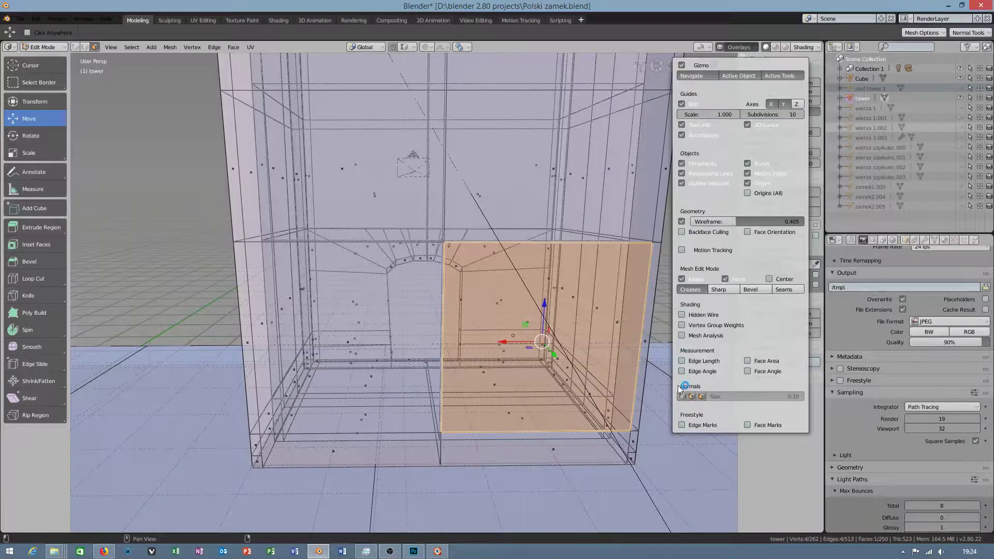
click(802, 47)
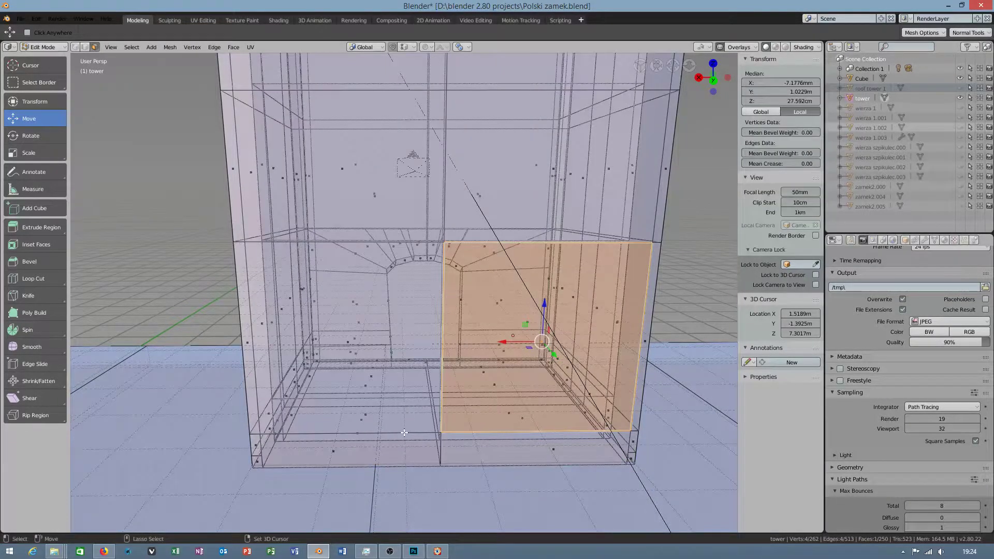
click(28, 295)
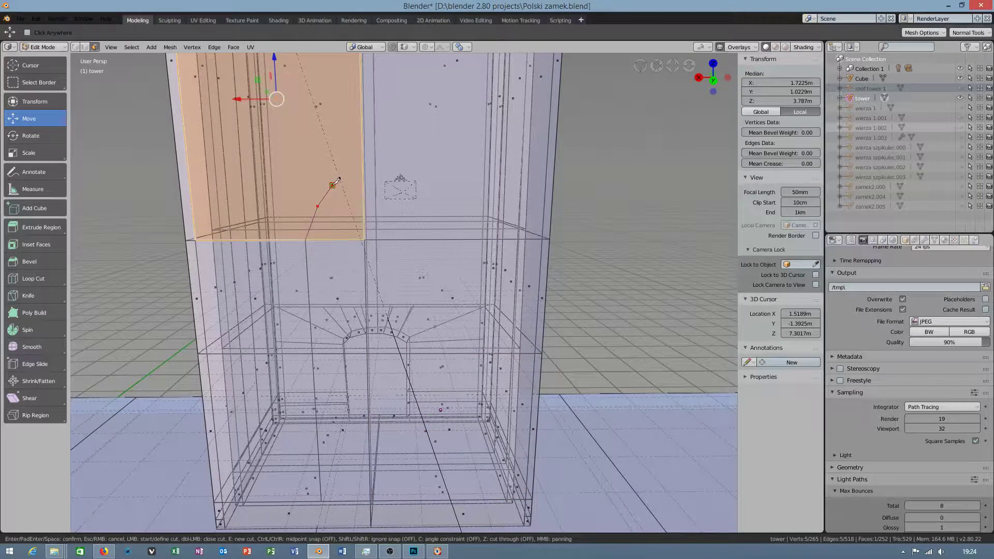
mouse_move(380, 159)
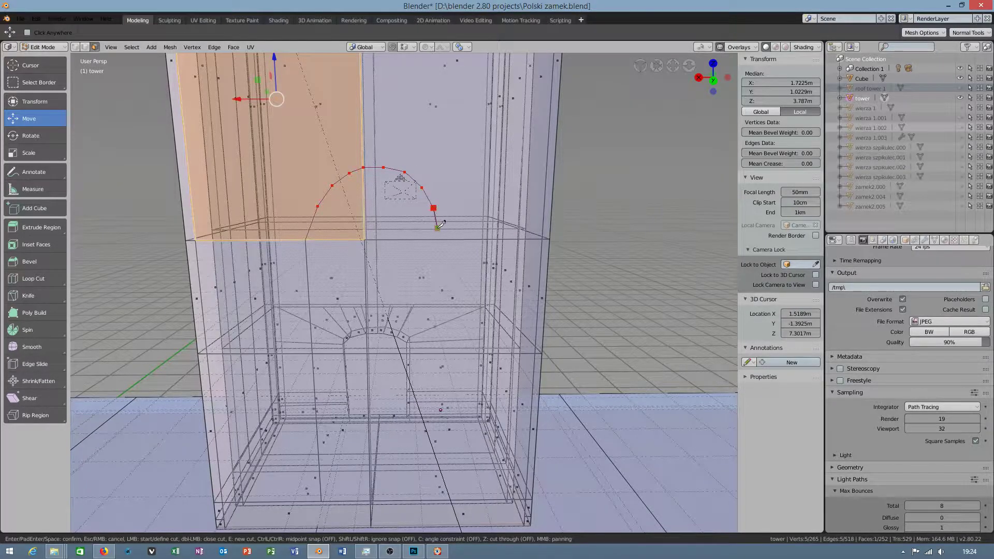
mouse_move(447, 236)
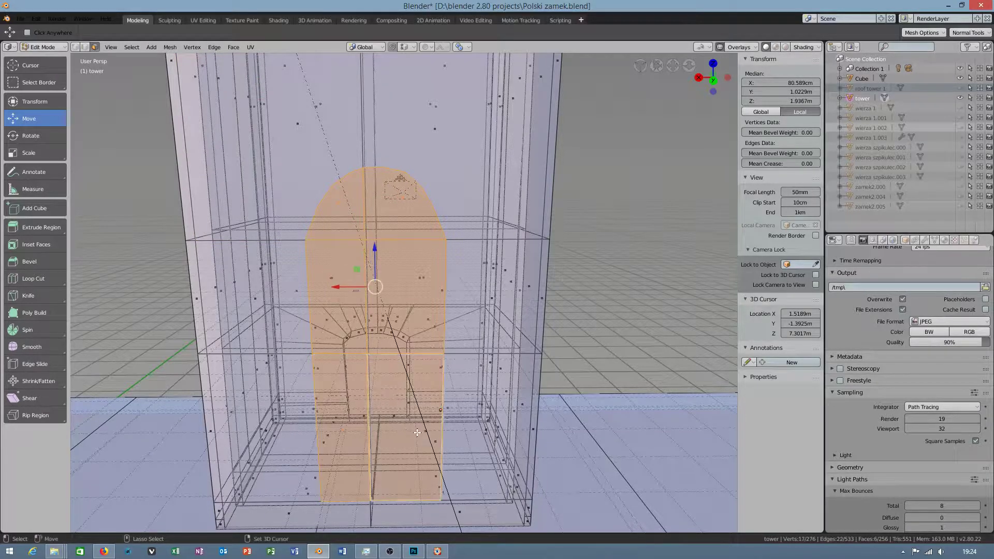
Step: Delete the faces inside the knife-cut arch on the tower wall
key(x)
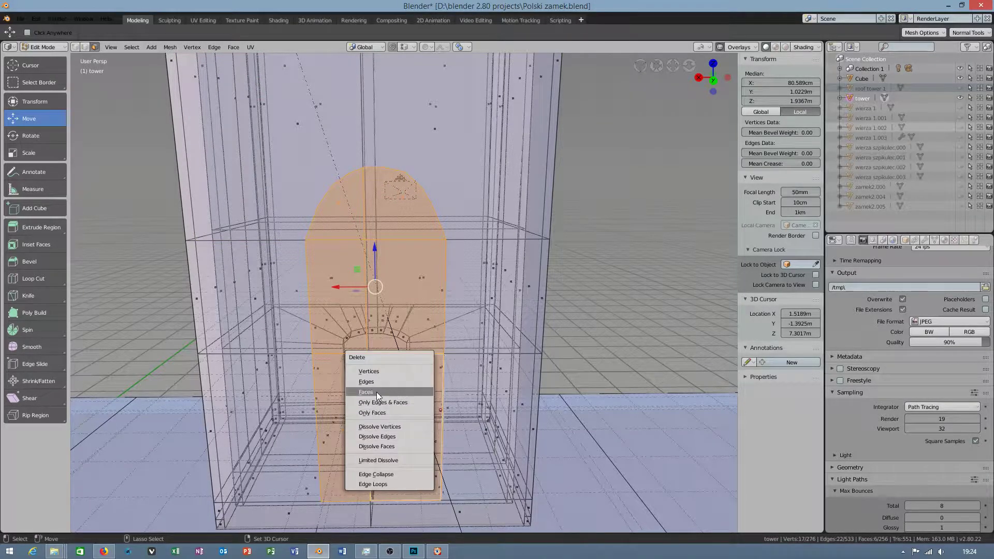
click(366, 391)
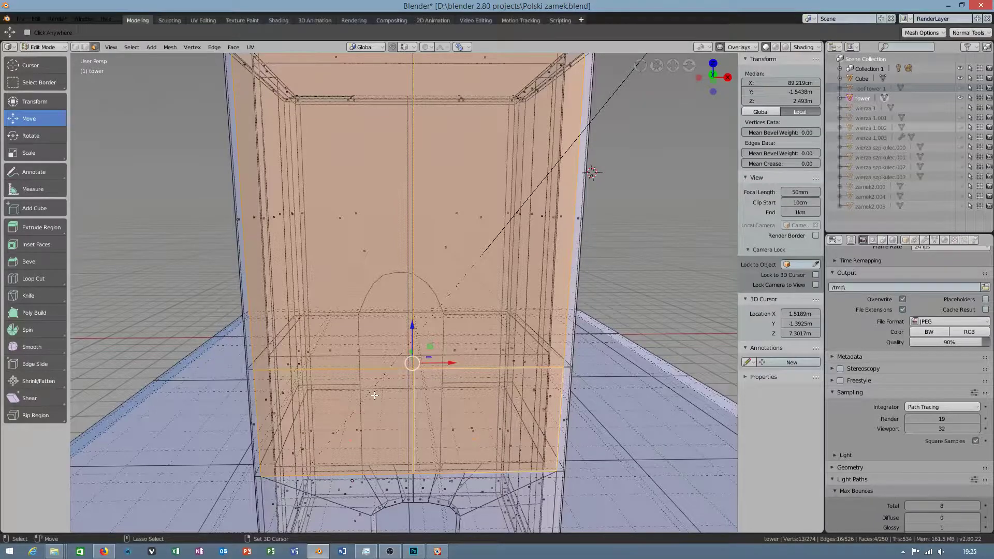
Step: Hide the selected front wall faces and select a strip of wall faces
key(h)
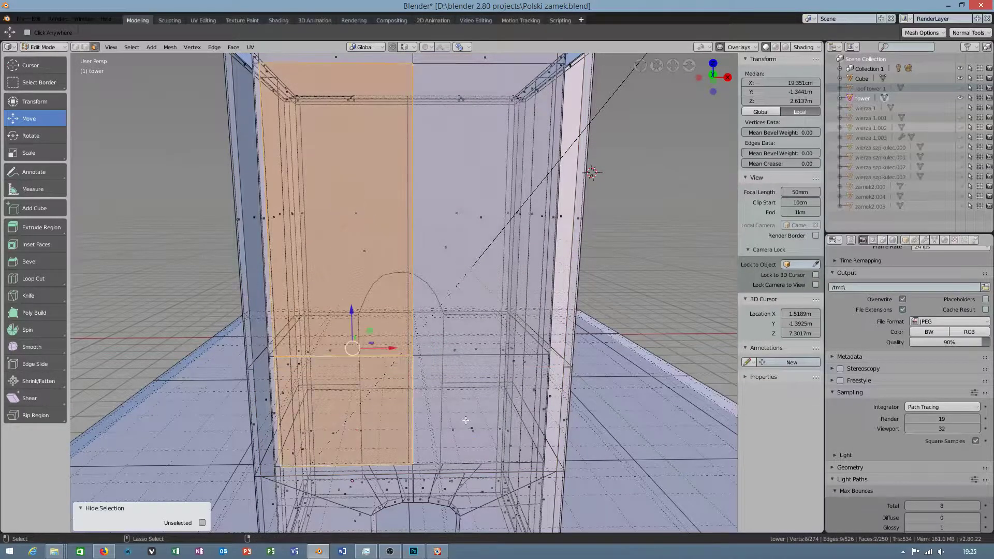
click(448, 233)
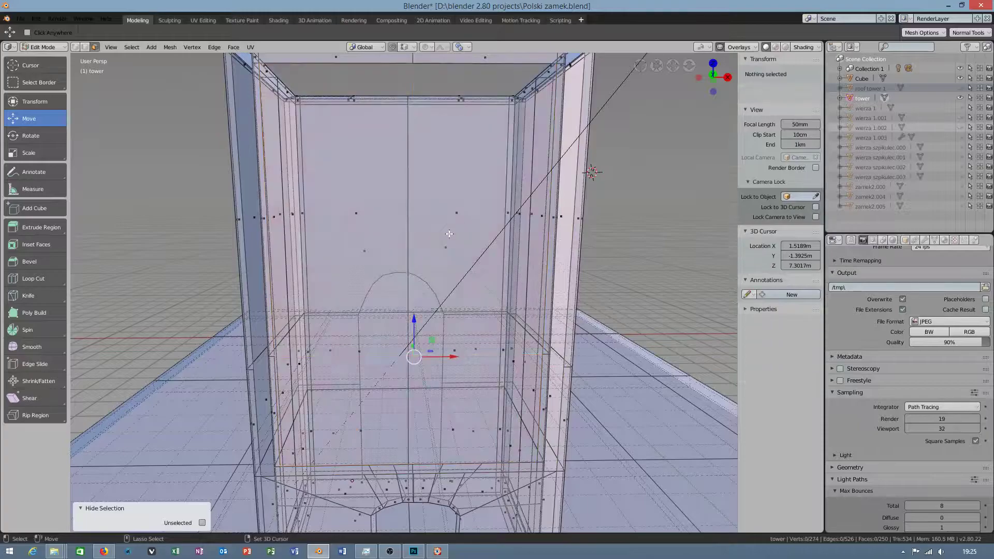
click(355, 209)
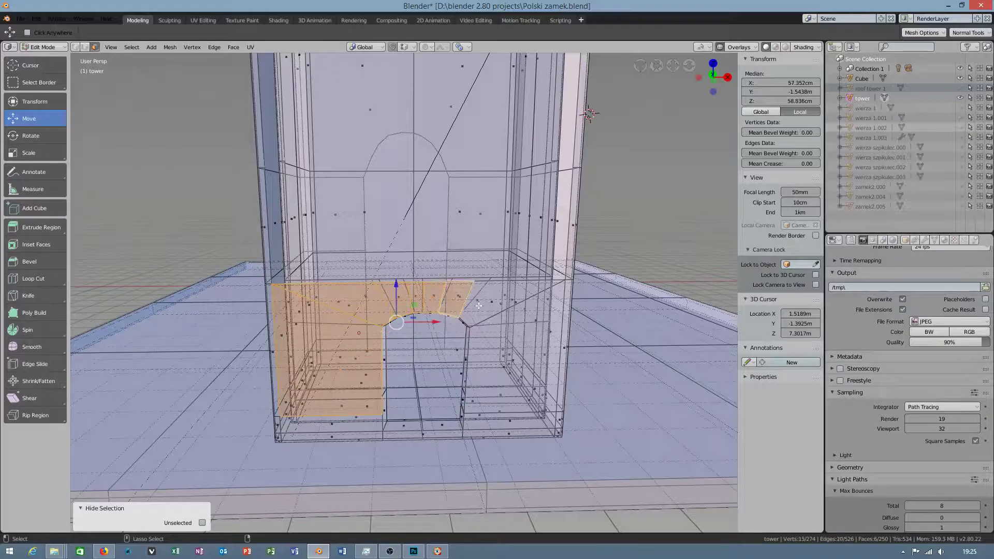
Step: Turn off X-Ray shading and orbit to view the inner back wall
click(818, 47)
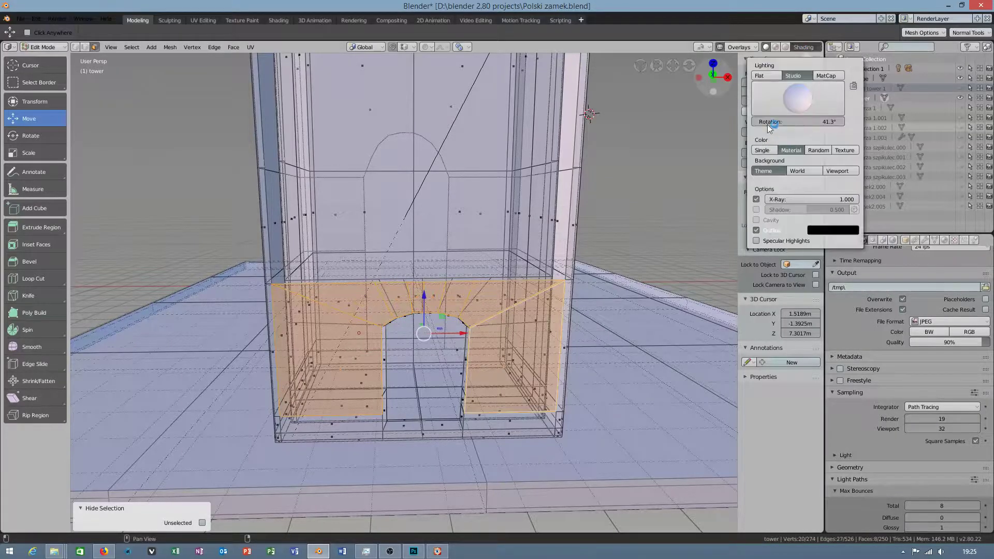
click(767, 47)
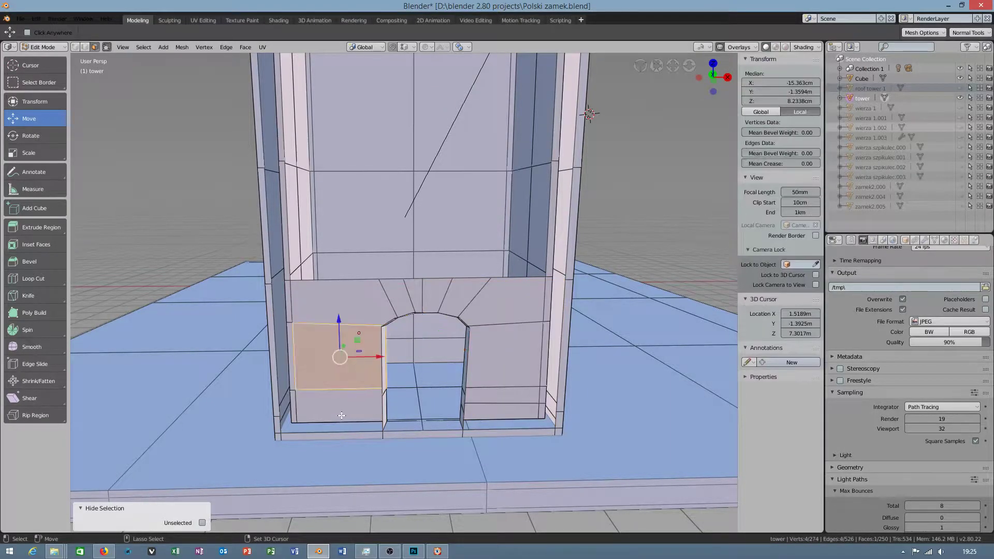
drag(340, 336, 366, 296)
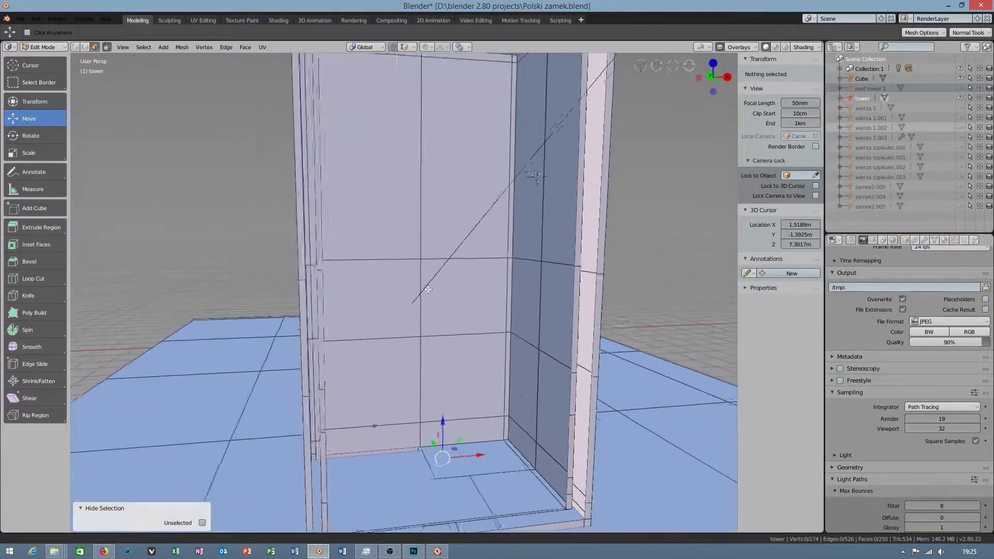
Step: Make the back wall see-through again and select the arched door faces for deletion
click(803, 46)
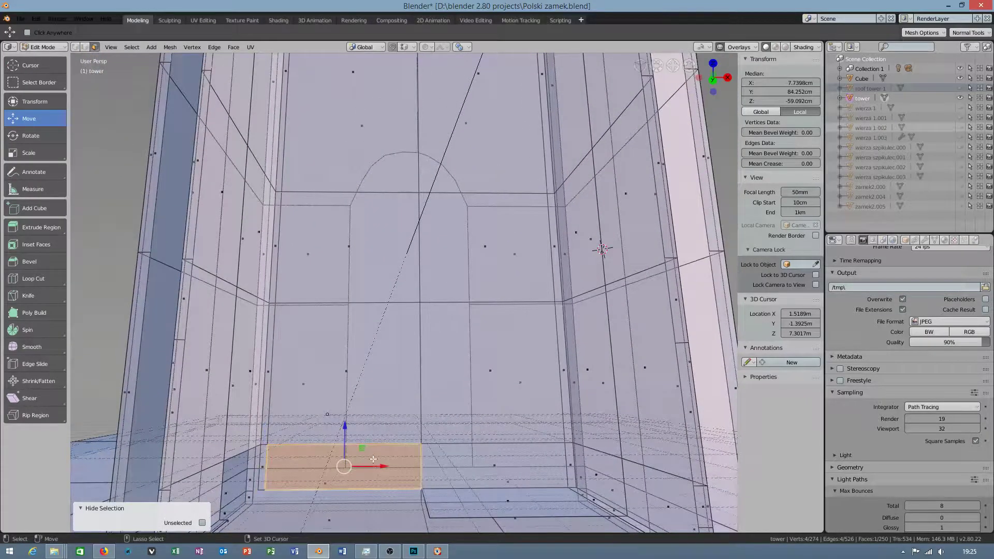
click(33, 278)
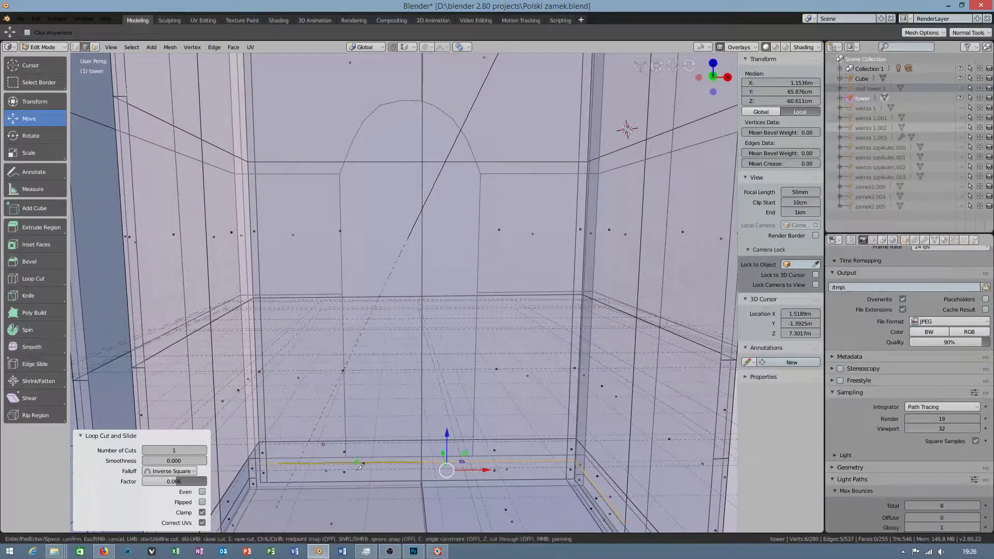
mouse_move(344, 170)
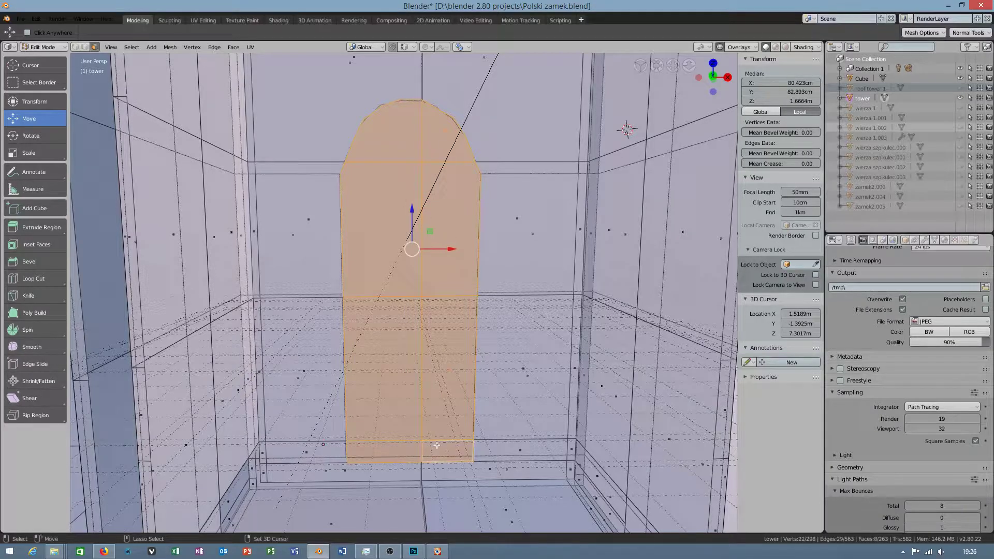
key(x)
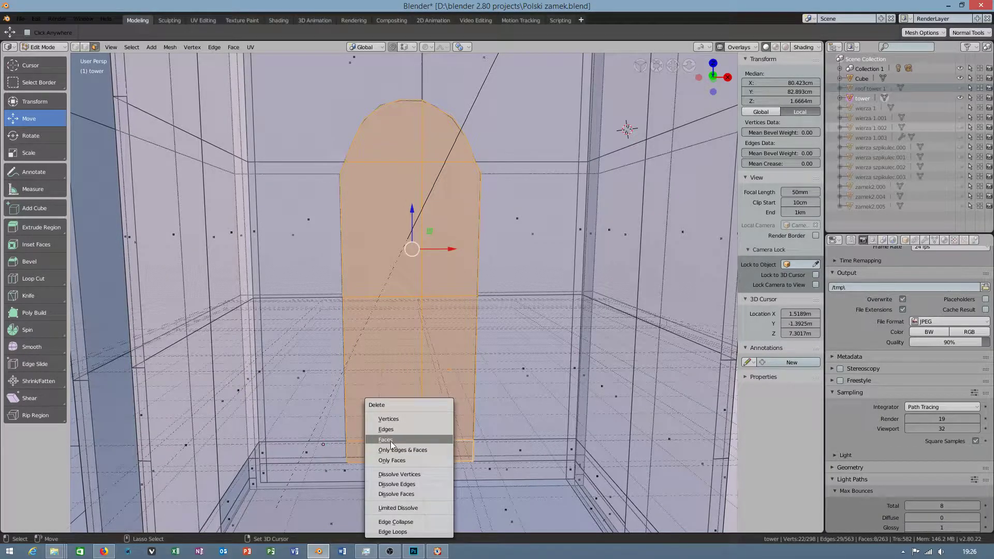
Step: Bridge the doorway edge loops with Connect Loops set to Closed Loop and add a loop cut
click(803, 46)
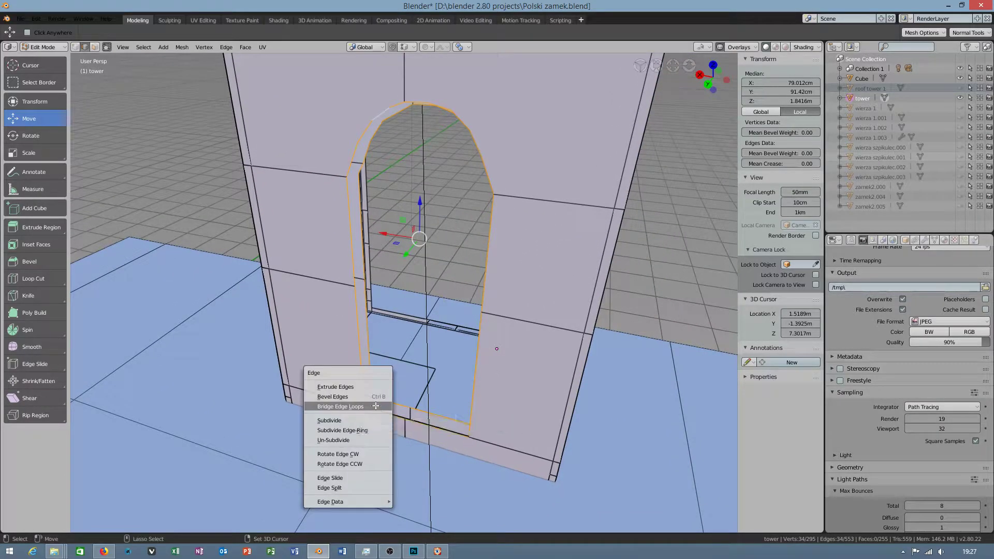
click(340, 406)
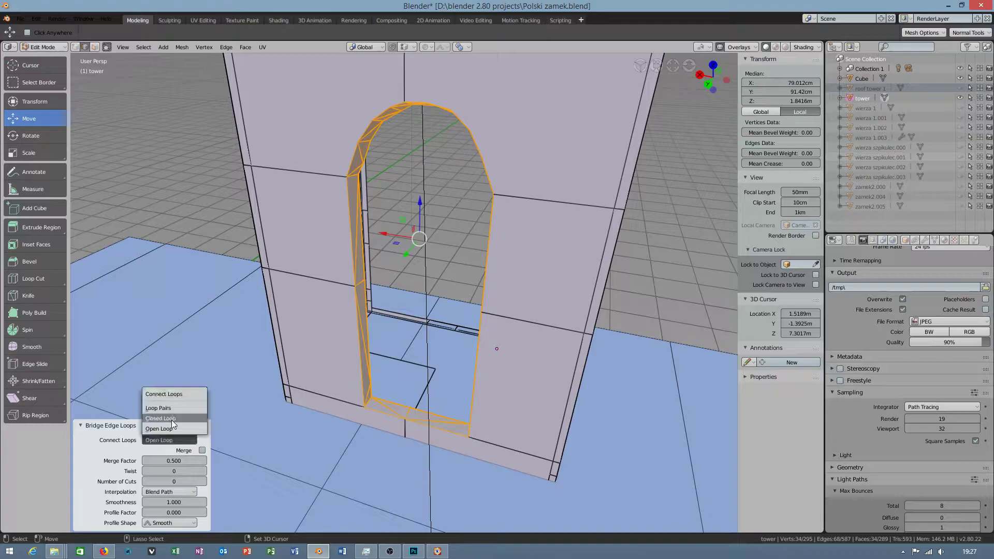
click(160, 418)
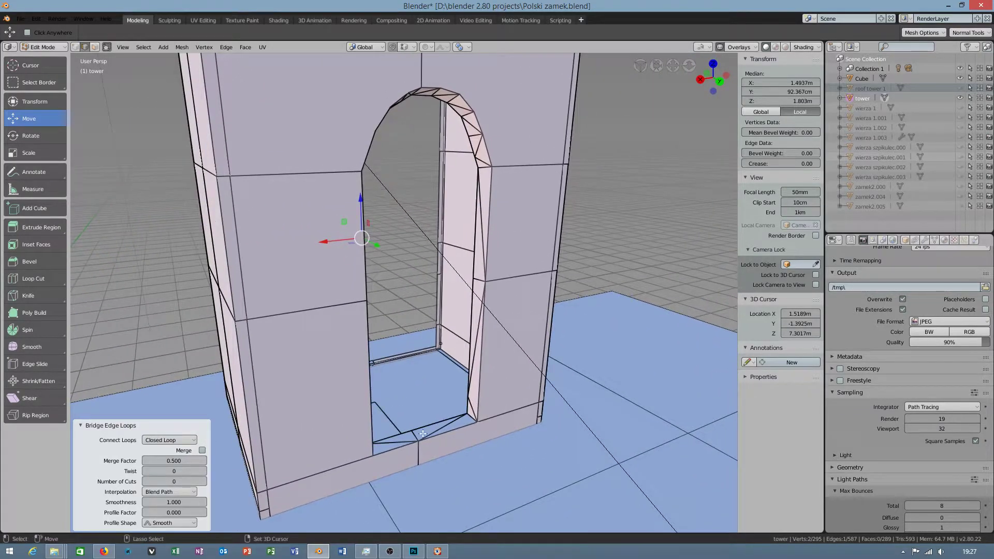
click(422, 434)
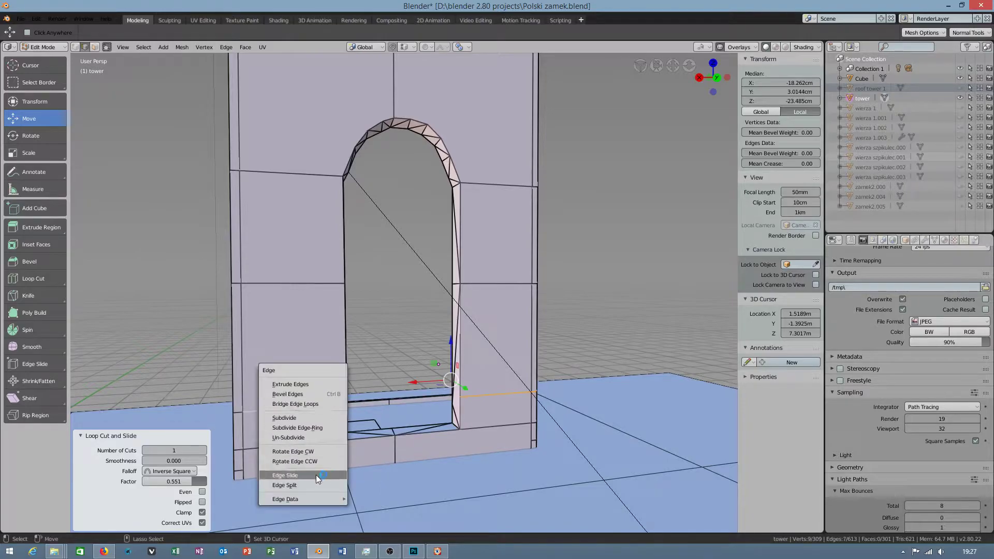
Step: Slide the new edge loop along the wall and delete the faces filling the doorway
click(285, 475)
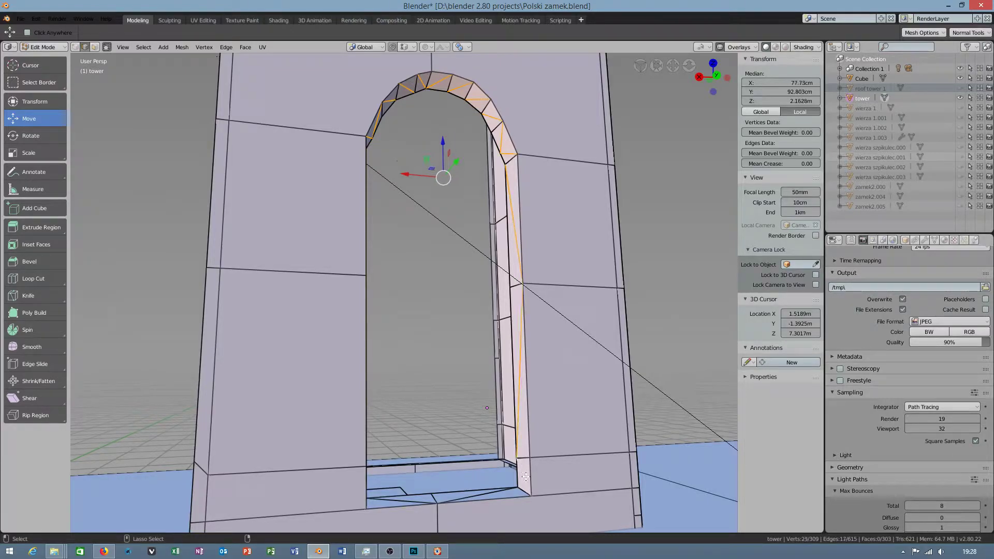
key(x)
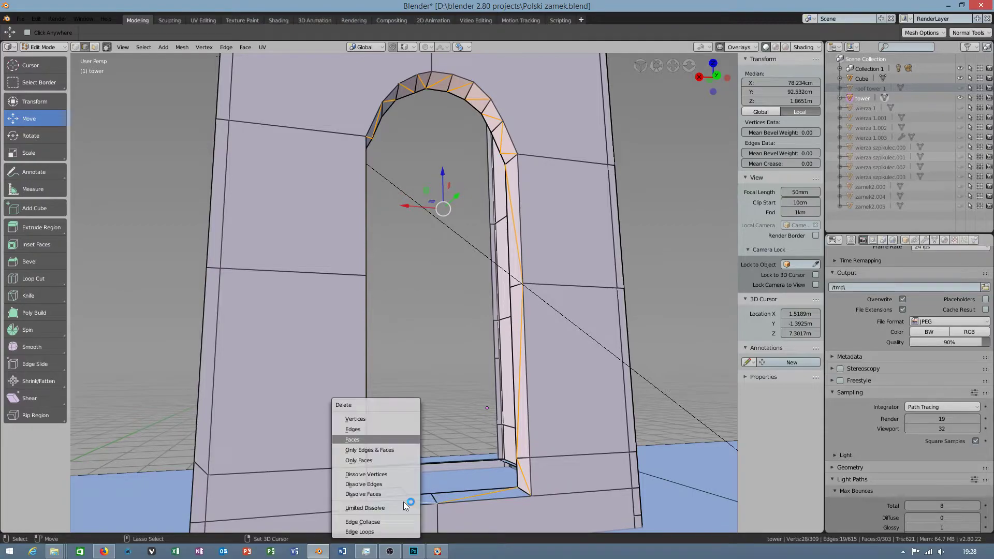
click(364, 484)
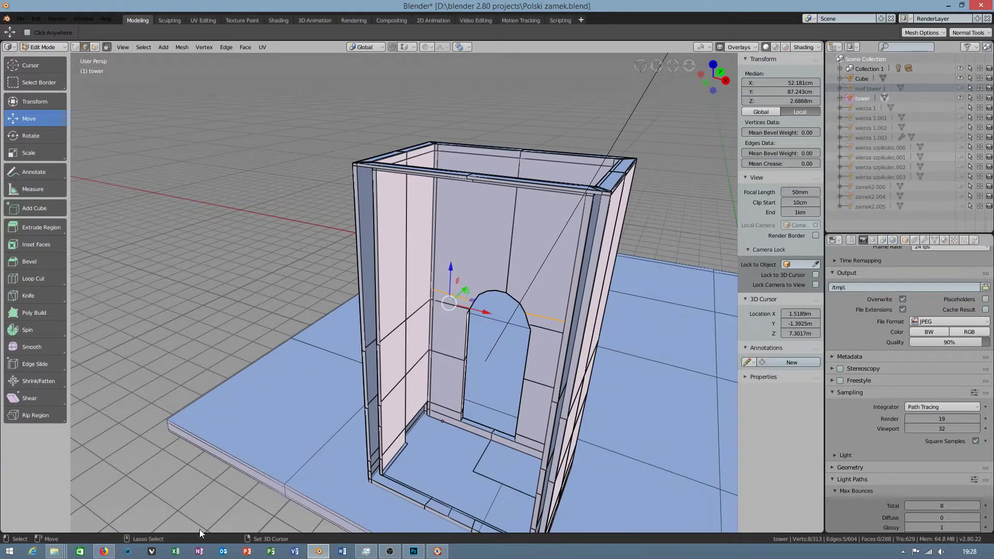
Step: Select the whole mesh, reveal its hidden parts and return to Object Mode
click(361, 239)
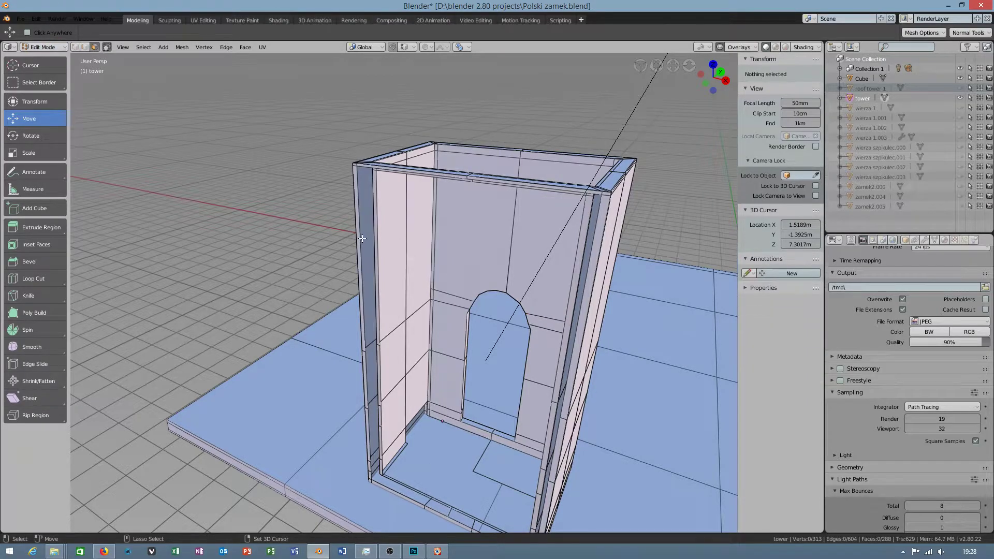
key(a)
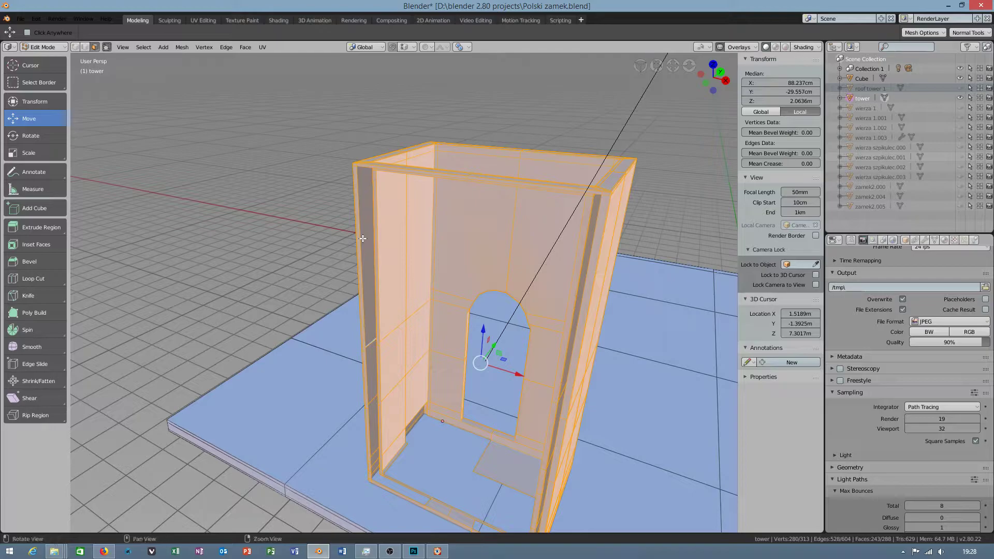
click(181, 47)
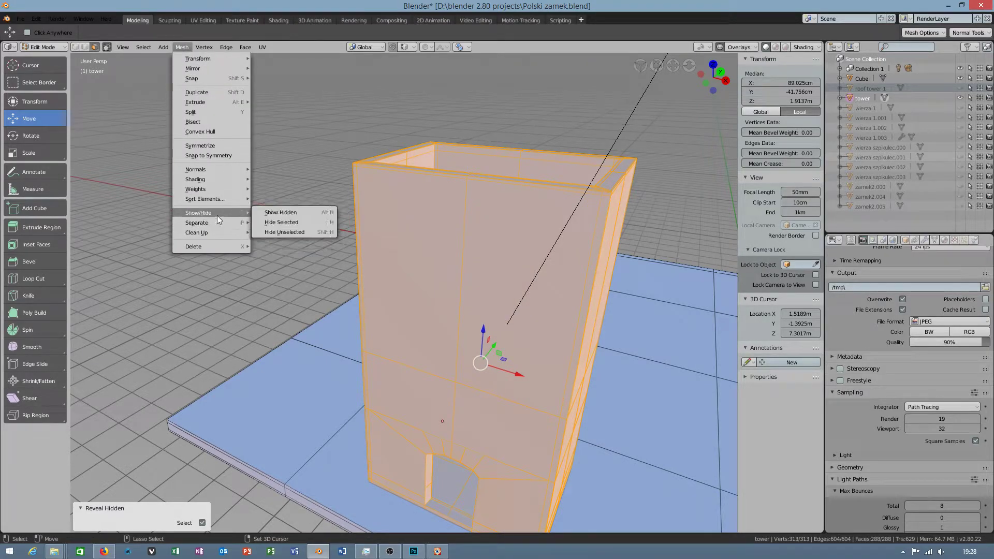
mouse_move(281, 212)
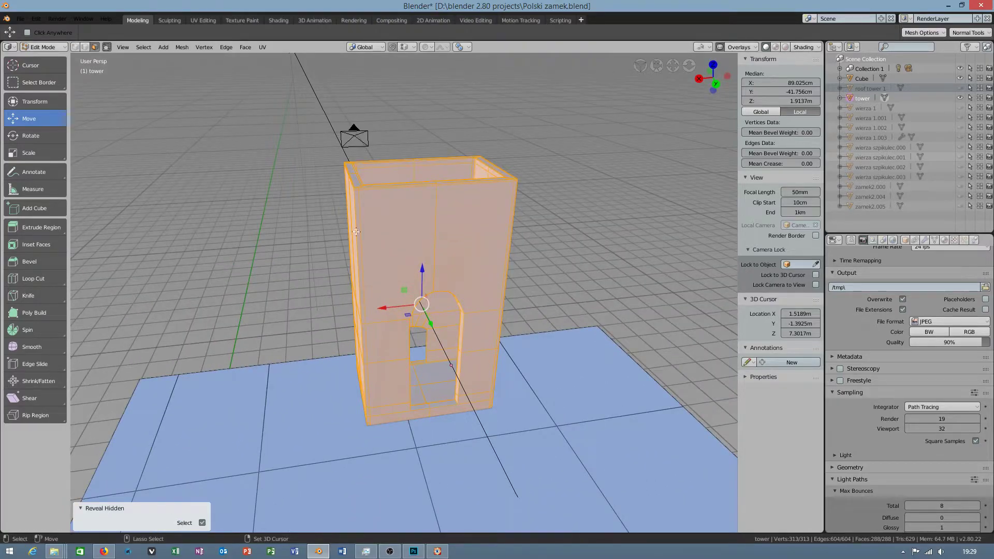
key(Tab)
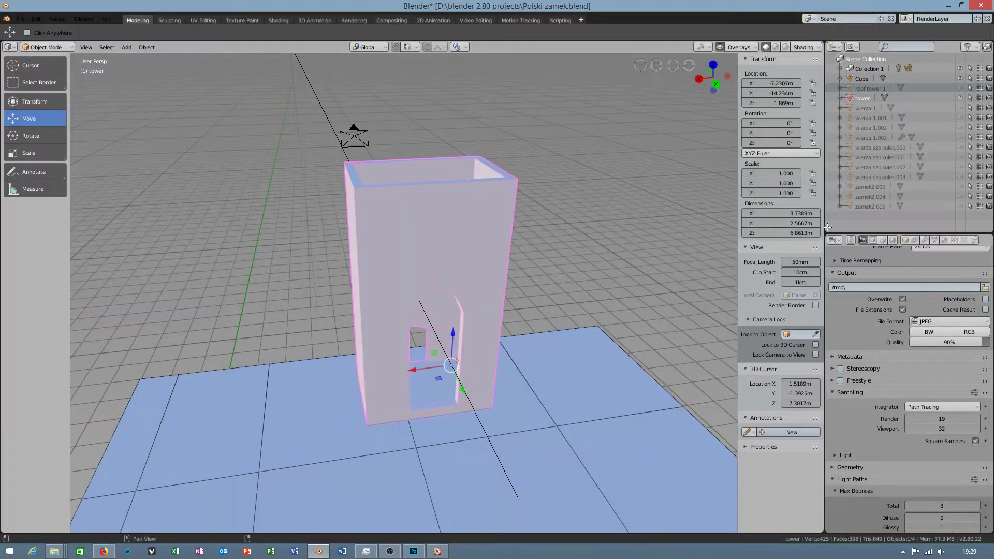
Step: Unhide the remaining castle objects so all four red-roofed towers surround the new tower
click(961, 108)
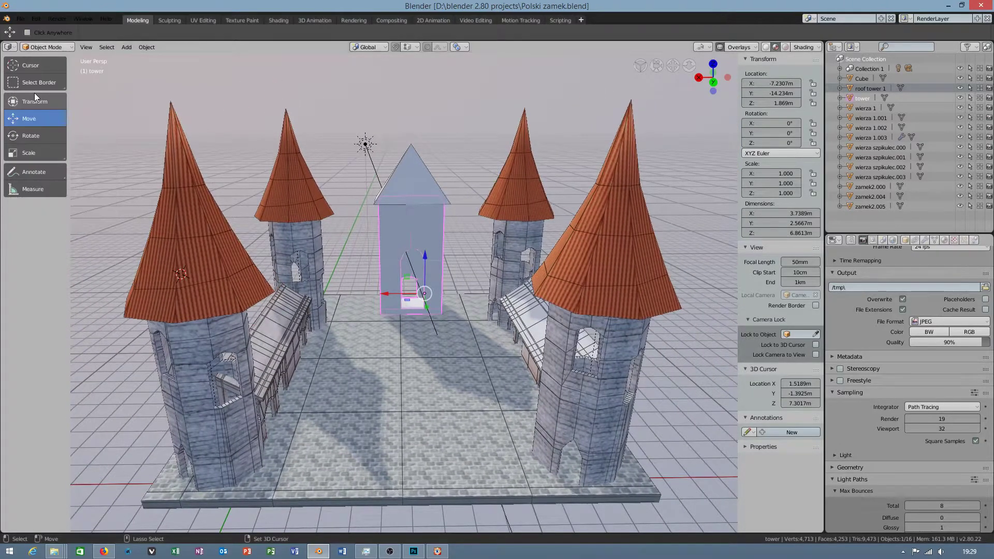
click(19, 19)
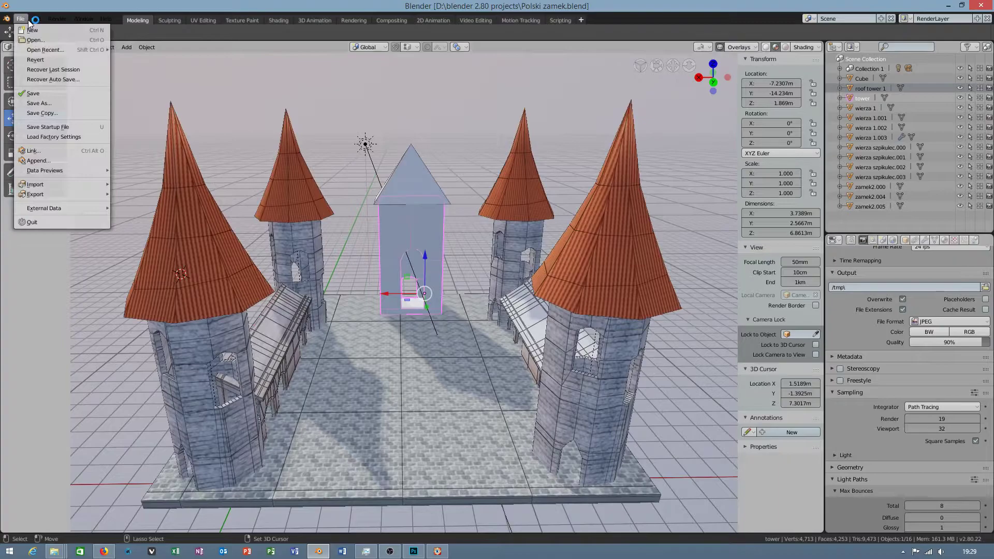
click(36, 59)
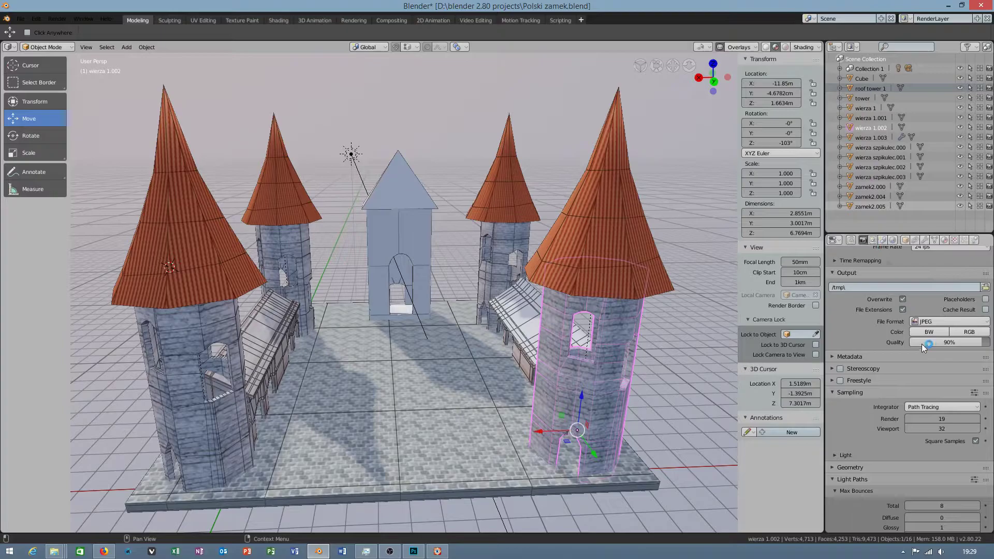
click(944, 272)
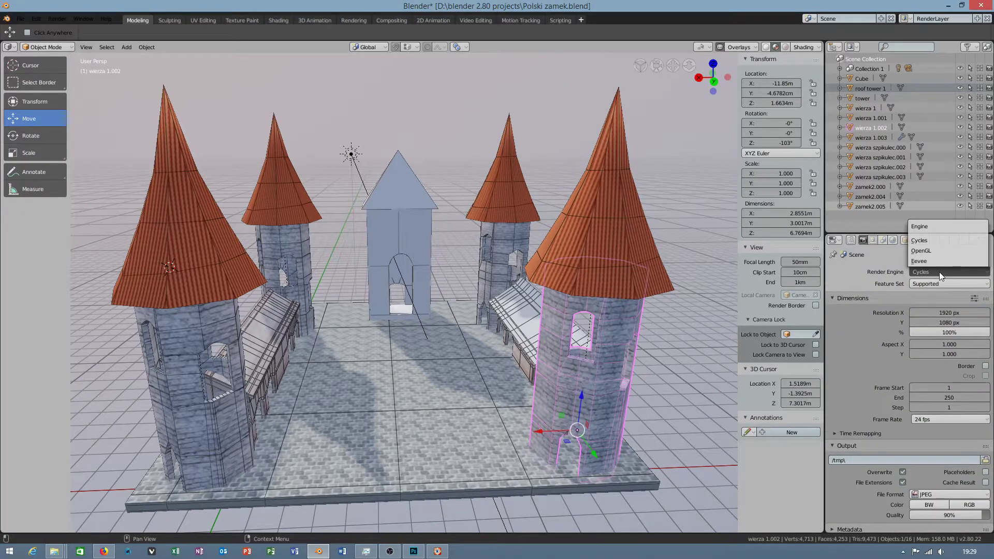
Step: Preview the castle under OpenGL, then Cycles, then Eevee, and show the World settings
click(919, 261)
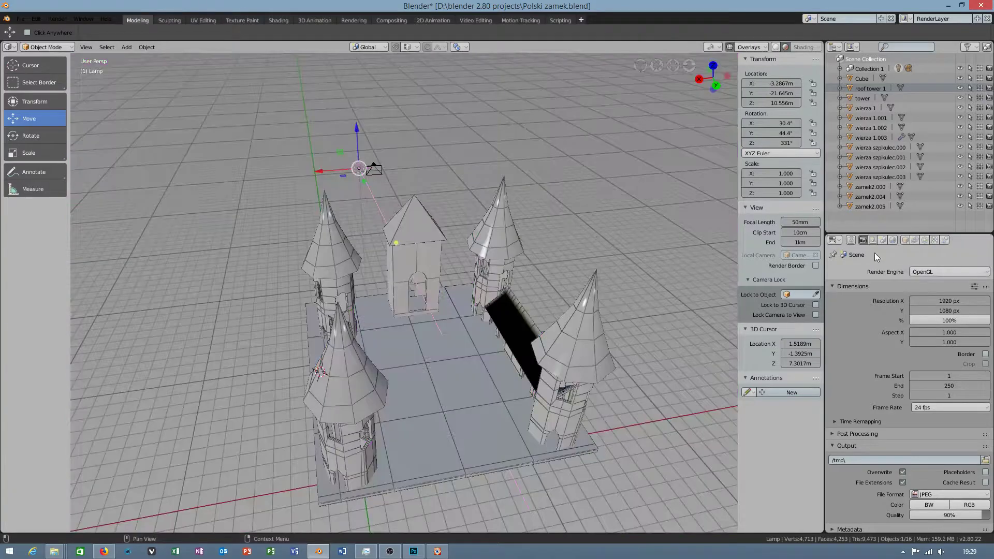
click(948, 271)
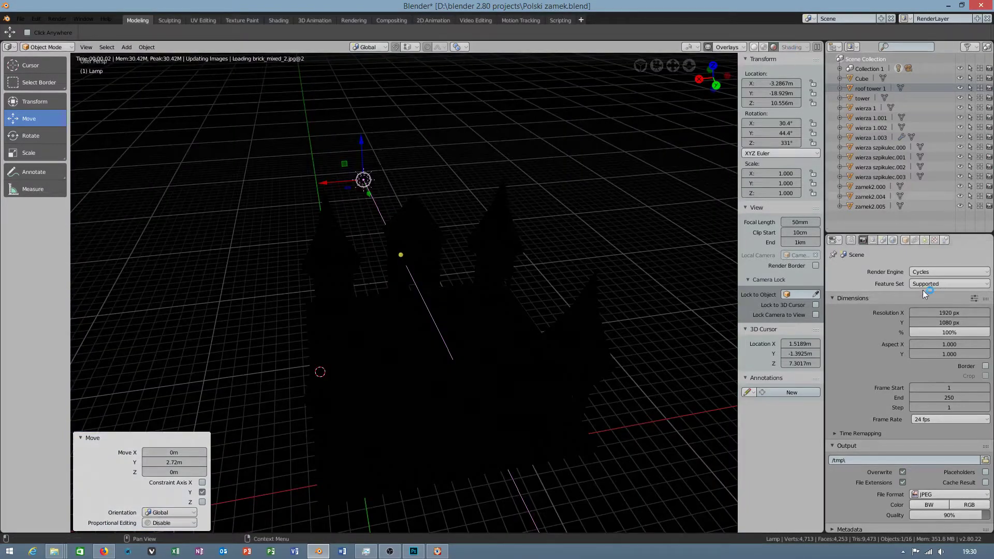
click(950, 271)
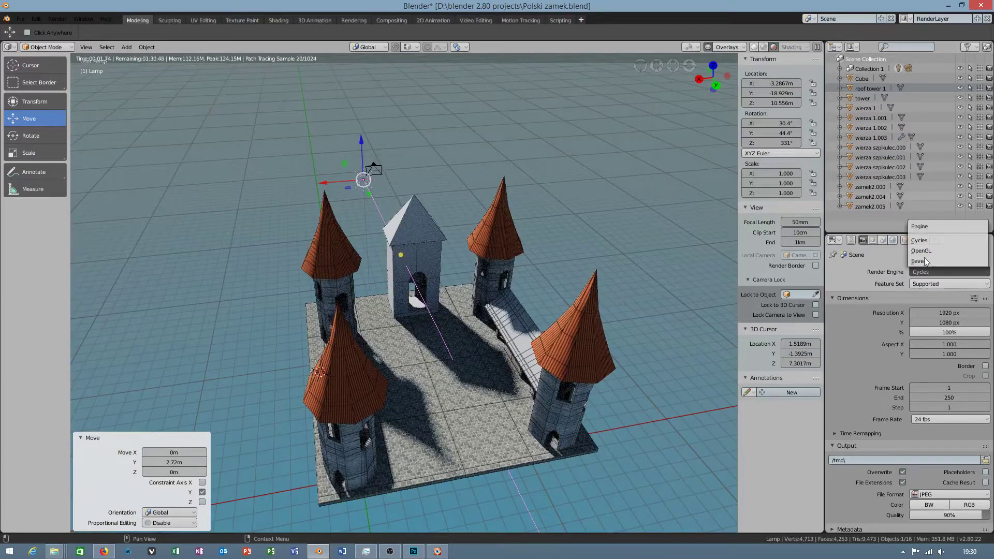
click(918, 261)
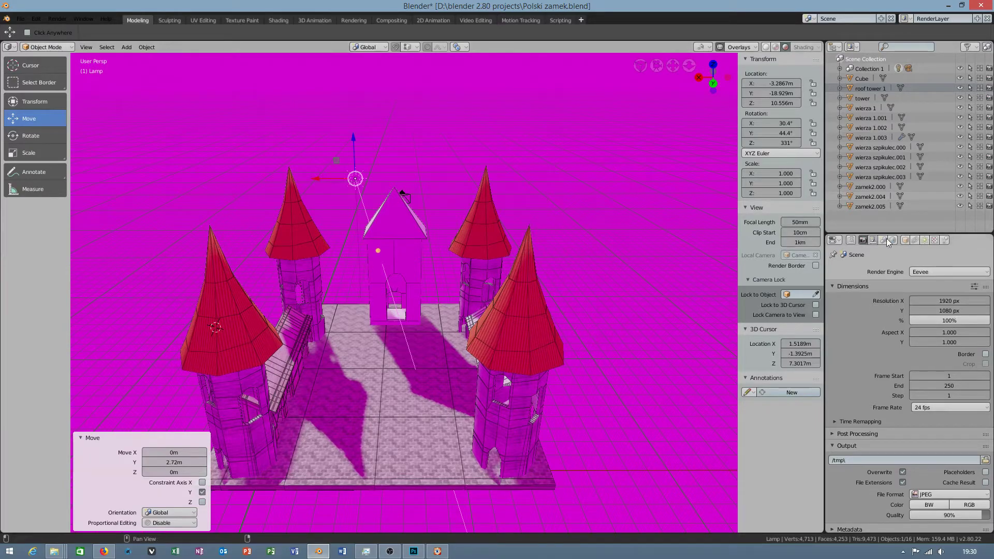
click(891, 239)
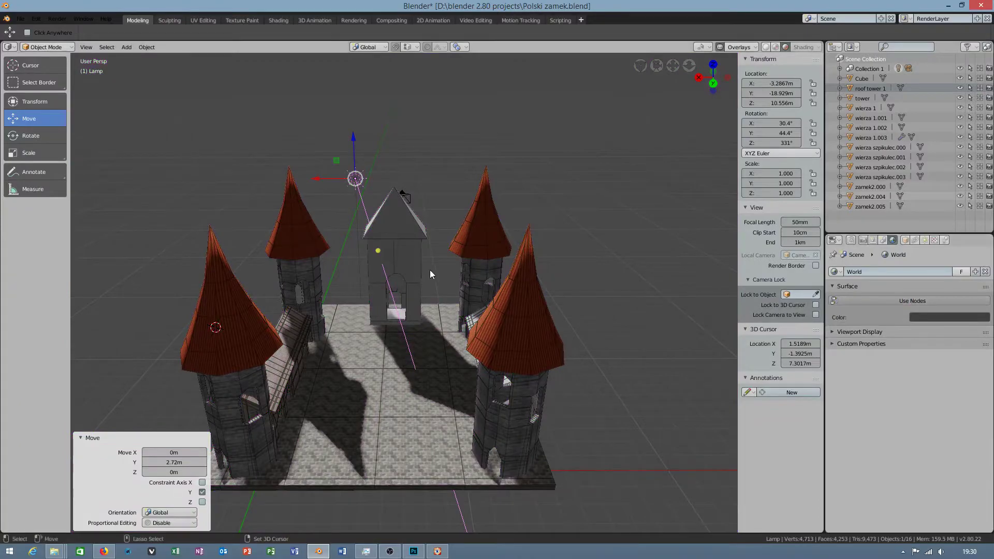
Step: Toggle world Use Nodes on and off, then grab and rotate the sun lamp to relight the castle
click(911, 300)
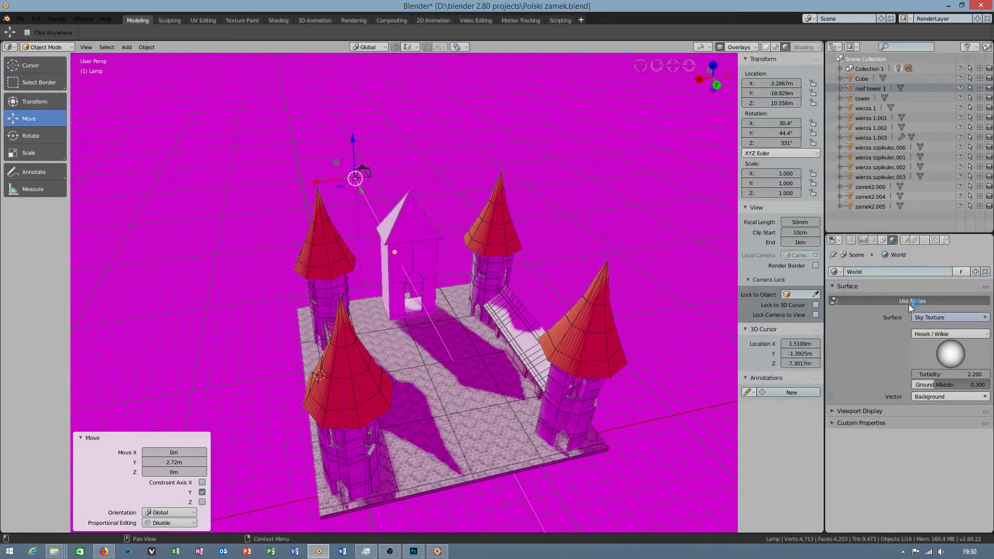
click(912, 300)
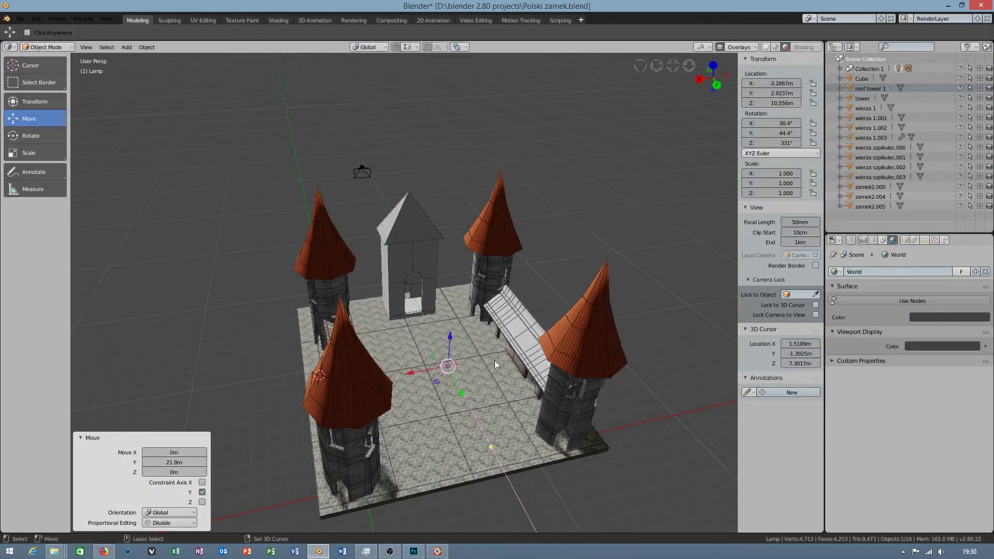
click(30, 135)
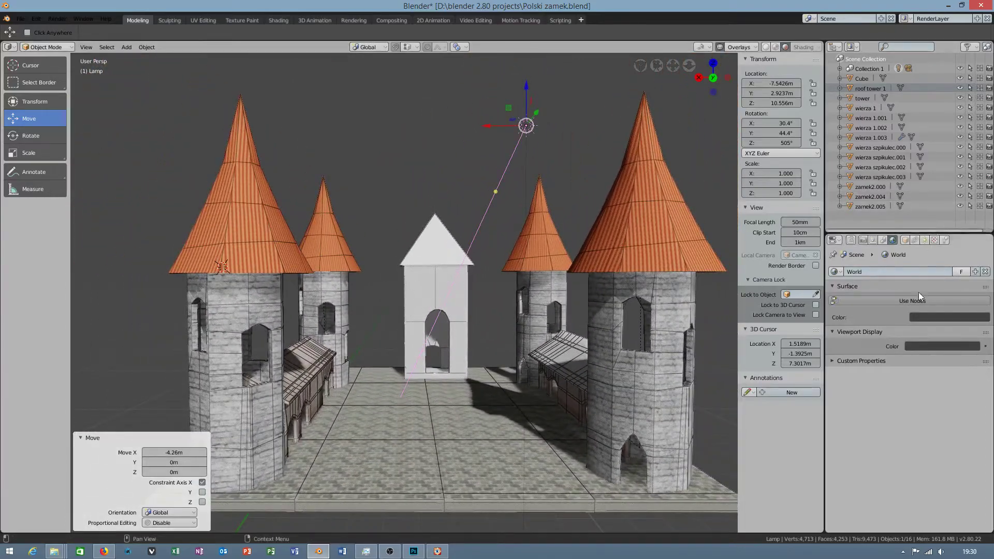
Step: Enable world nodes and switch the render engine to Cycles
click(911, 300)
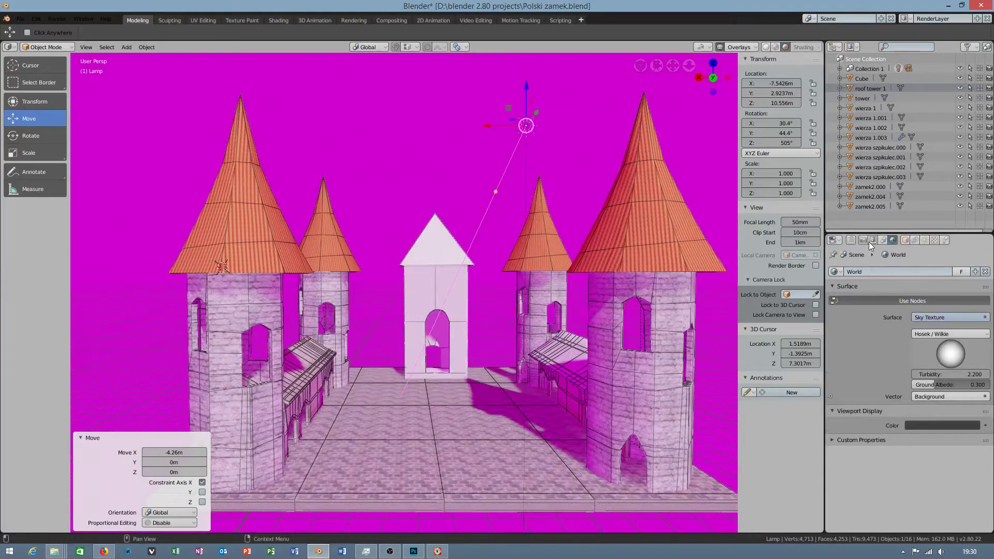
click(863, 239)
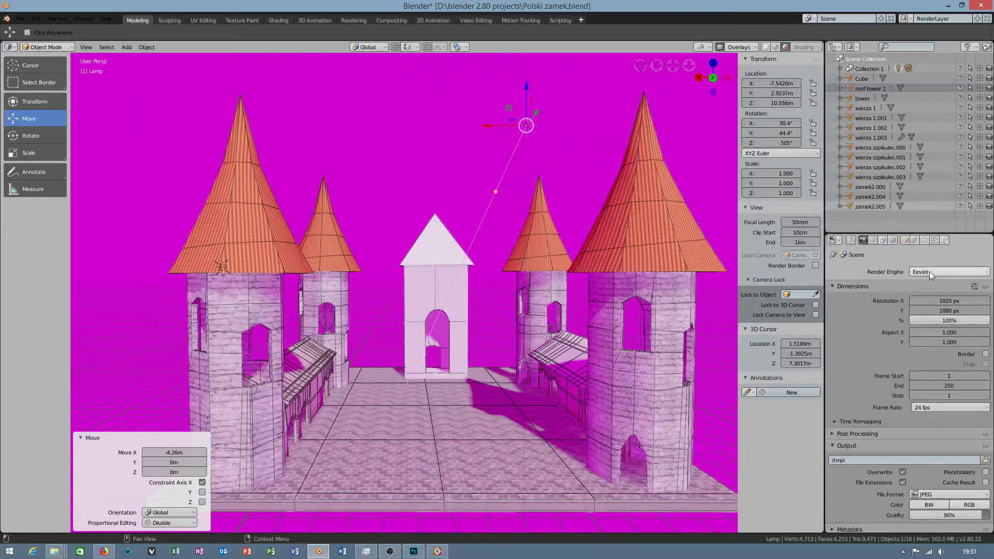
click(948, 272)
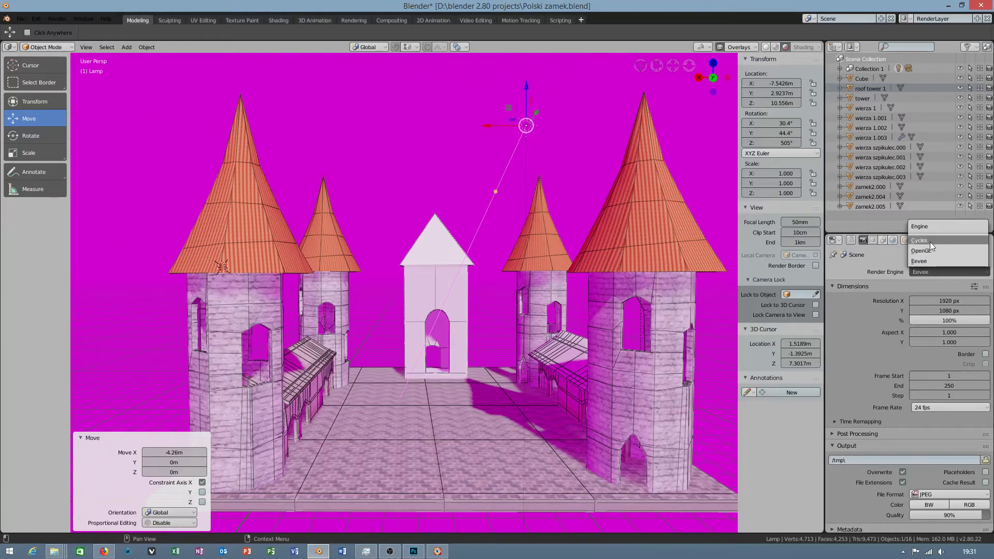
click(918, 240)
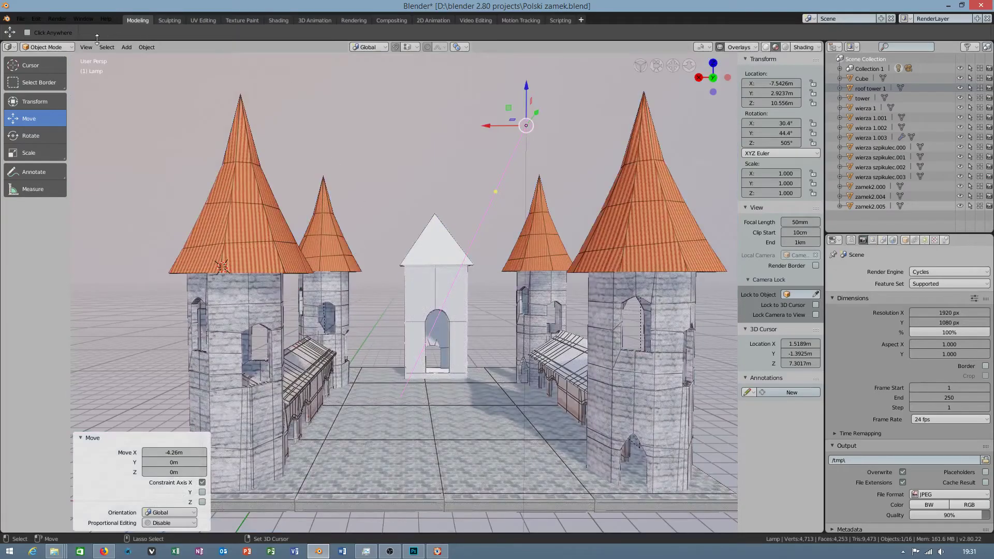
click(390, 550)
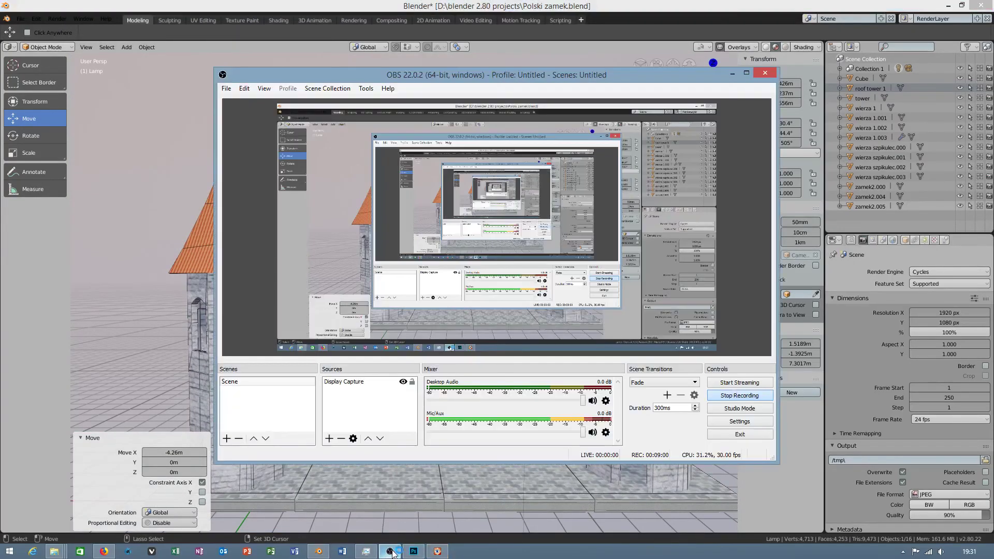